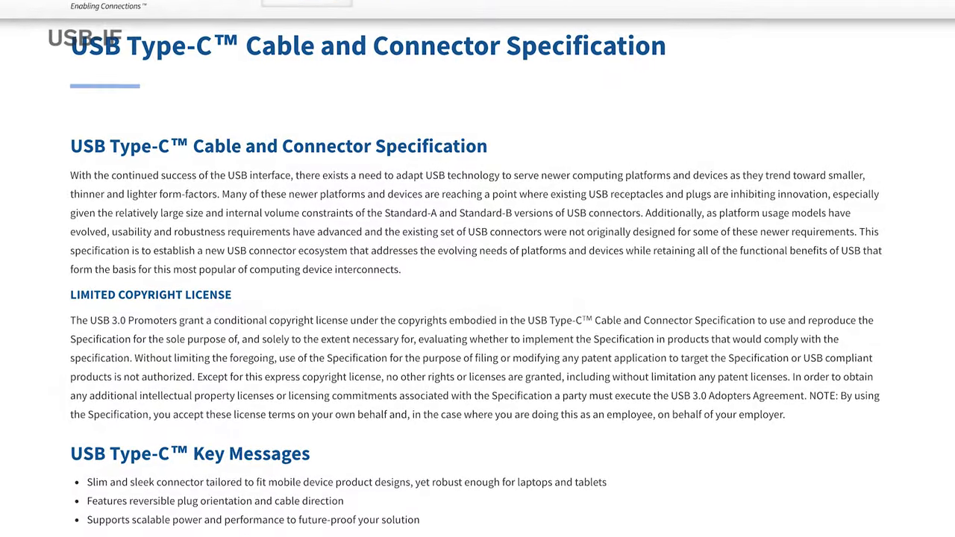
pyautogui.scroll(-3)
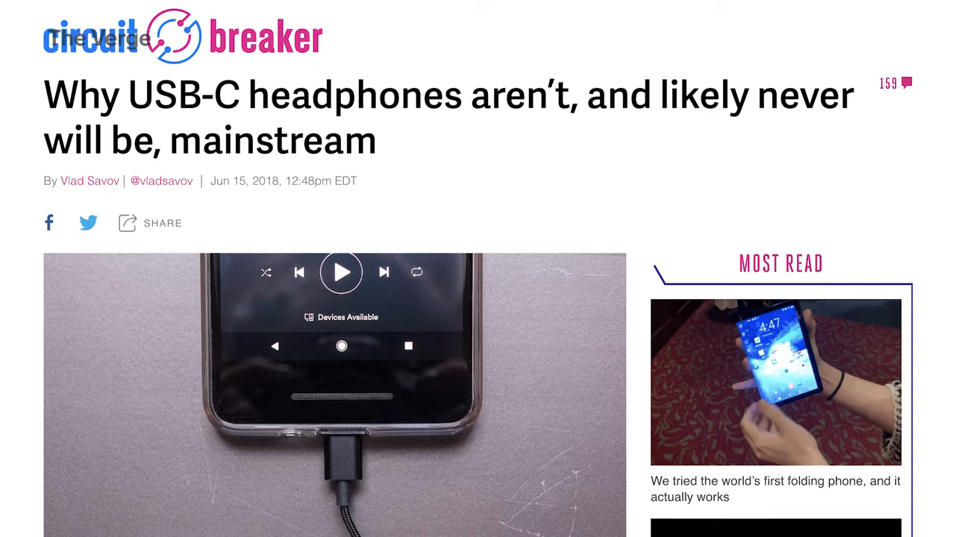
pyautogui.scroll(-3)
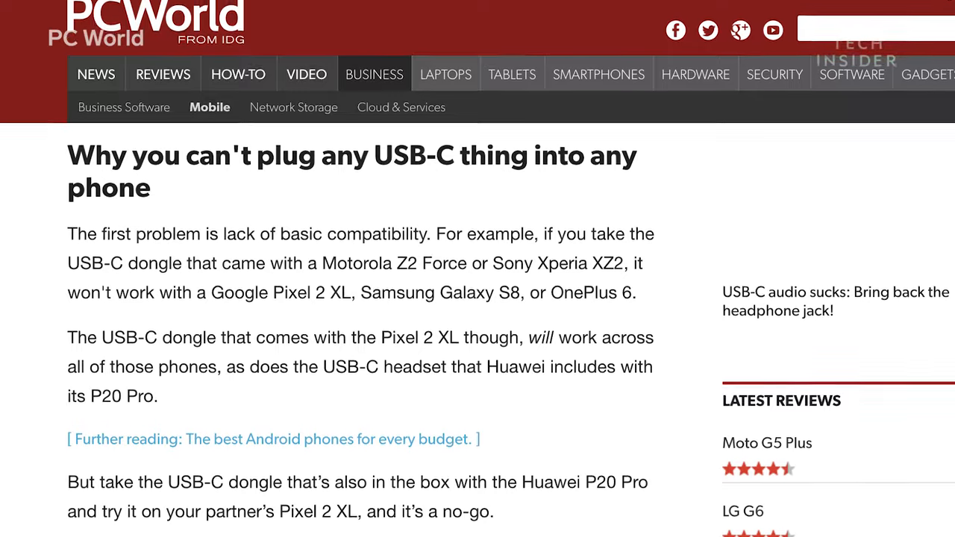
pyautogui.scroll(-3)
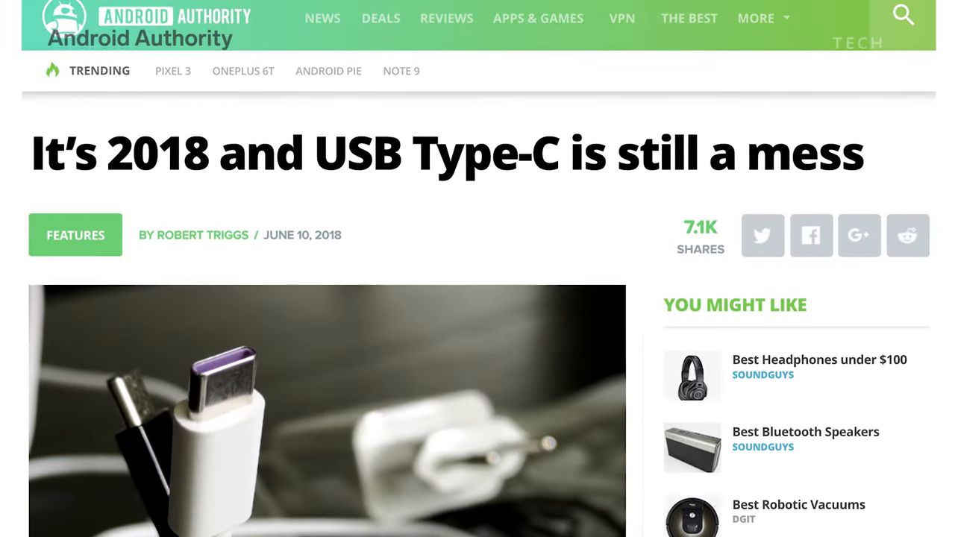
pyautogui.scroll(-3)
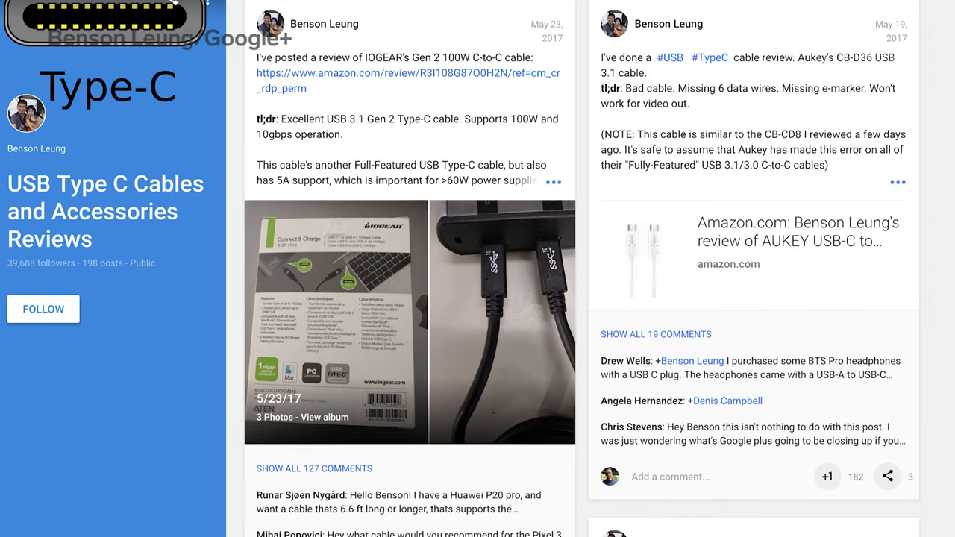
pyautogui.scroll(-3)
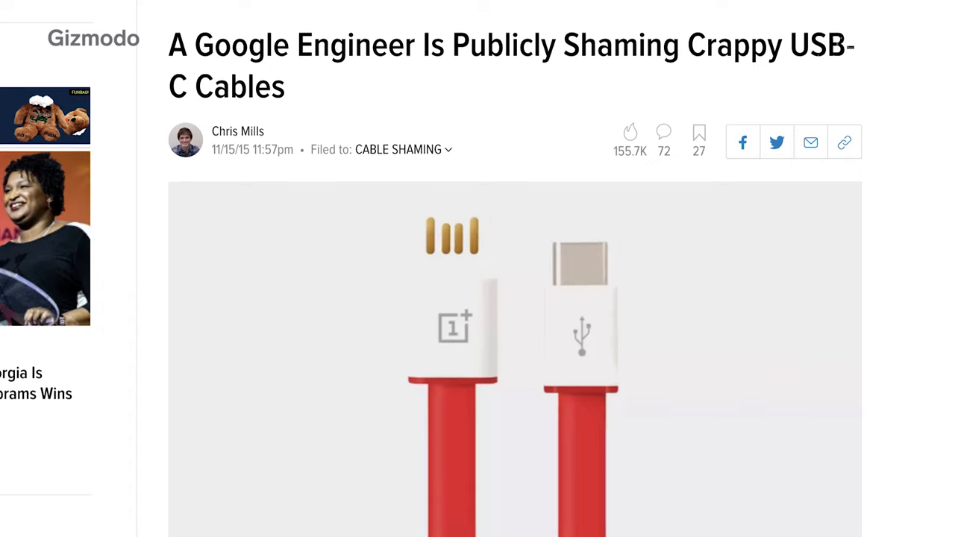
pyautogui.scroll(3)
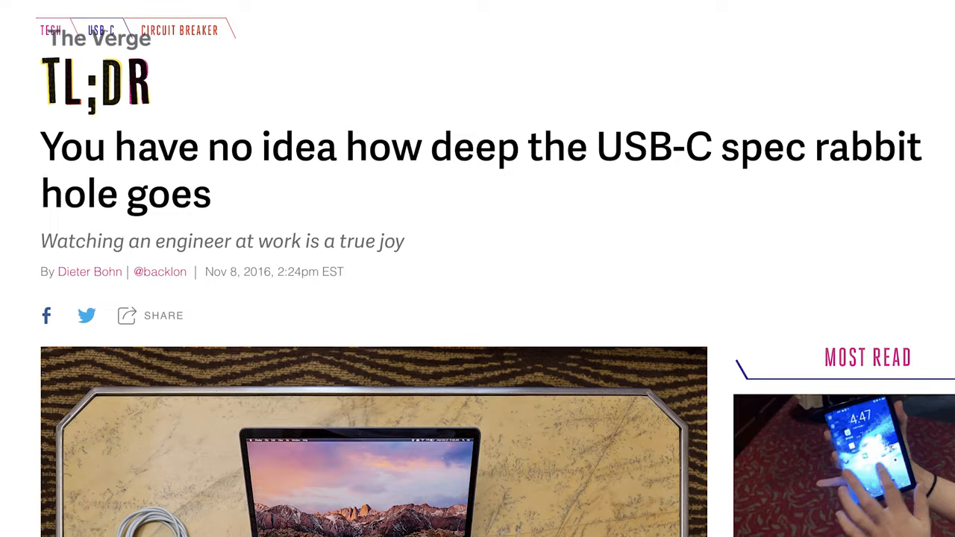
pyautogui.scroll(-3)
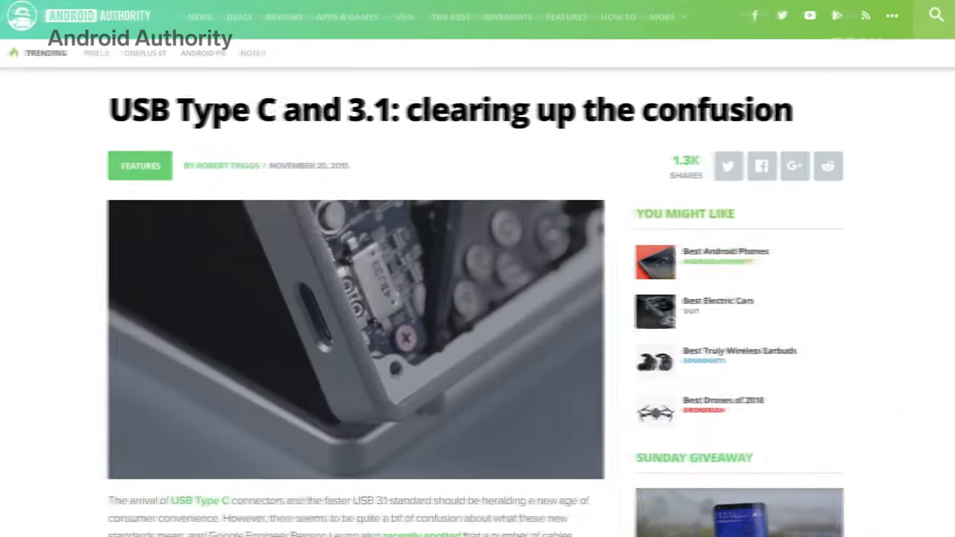
pyautogui.scroll(-3)
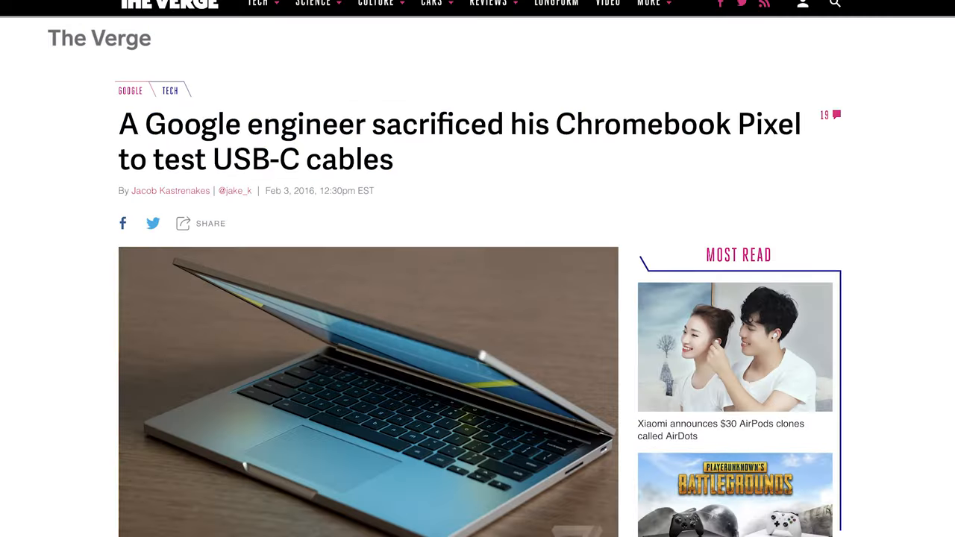
pyautogui.scroll(-3)
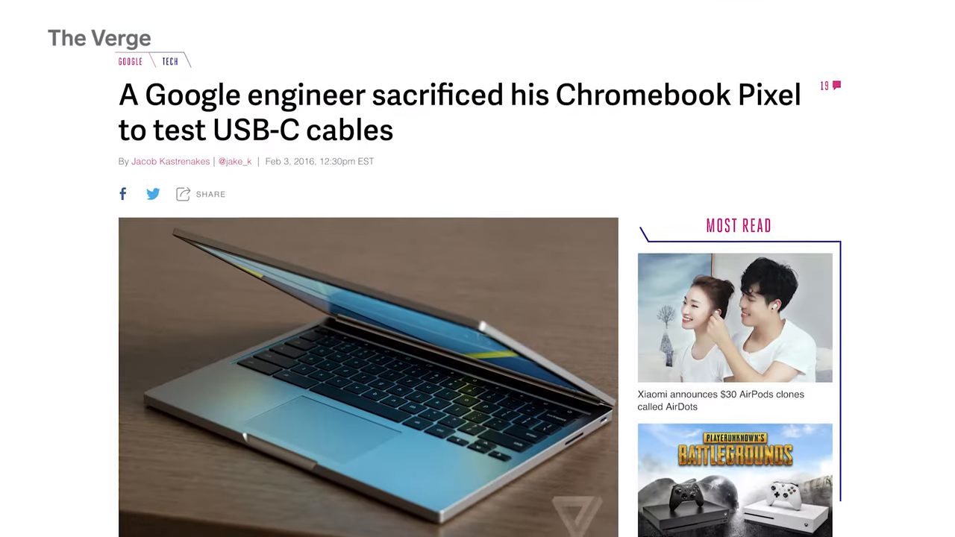
pyautogui.scroll(-3)
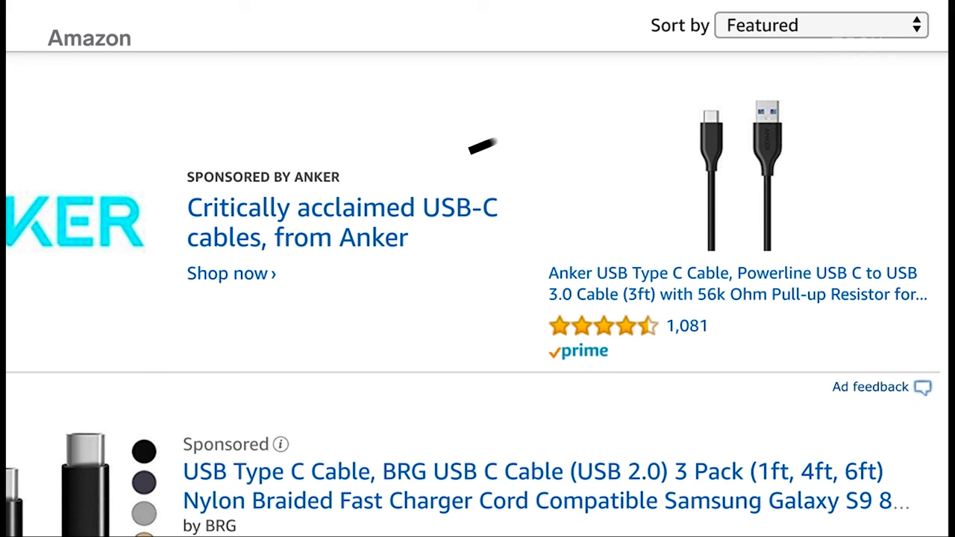
pyautogui.click(819, 24)
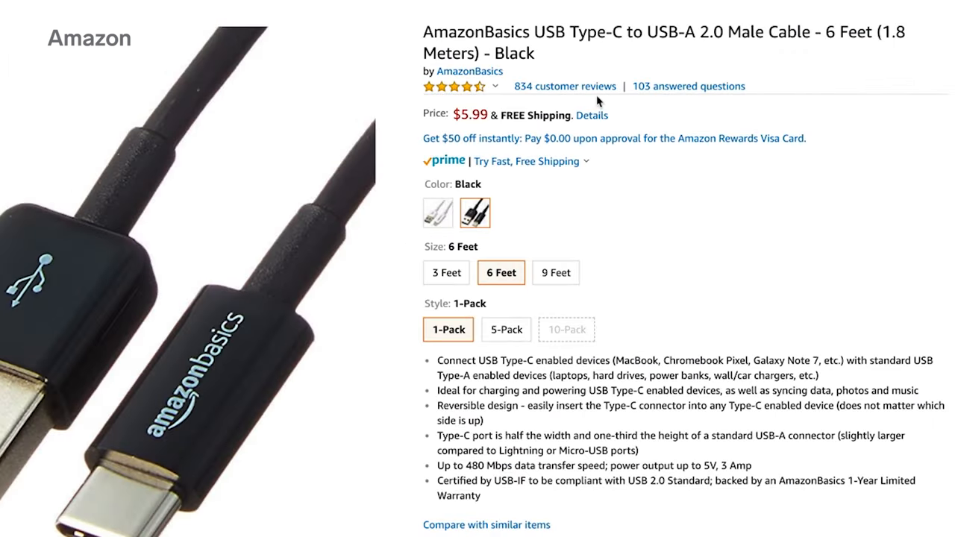
pyautogui.moveTo(564, 85)
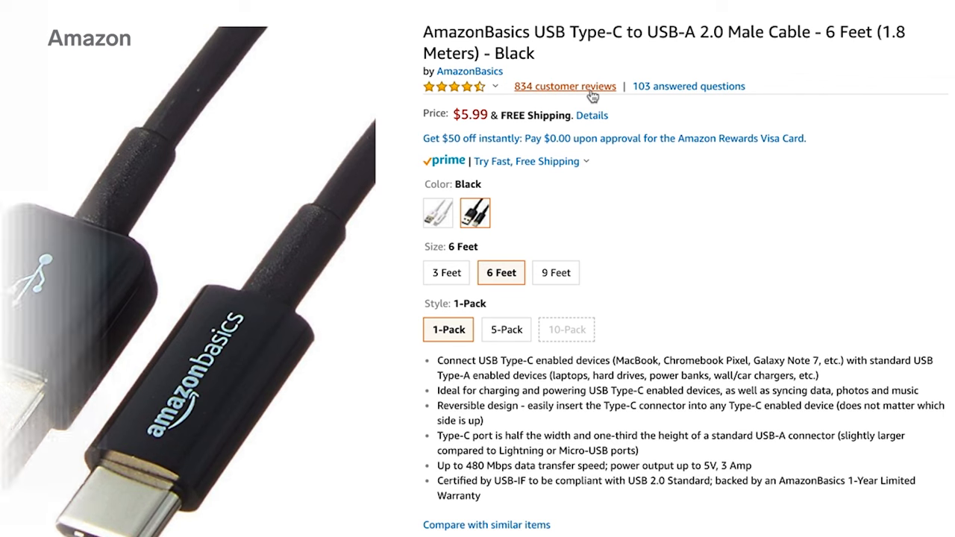